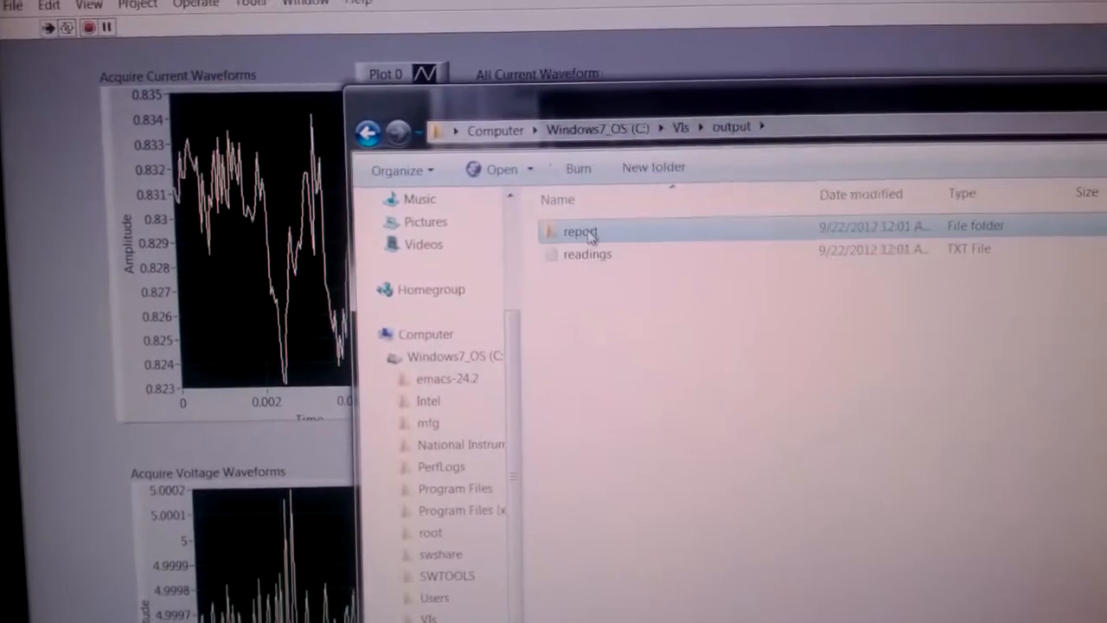
- Navigate into the report's folder 1 and open its LVtemp JPEG in Windows Photo Viewer
{"action": "double_click", "coordinate": [579, 232]}
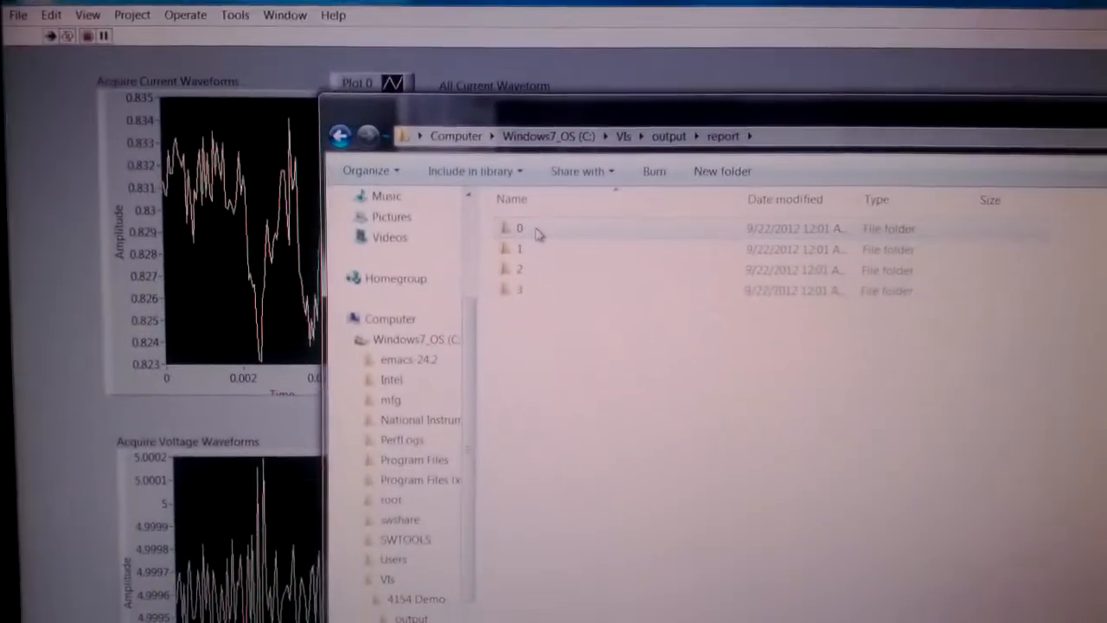
{"action": "double_click", "coordinate": [519, 229]}
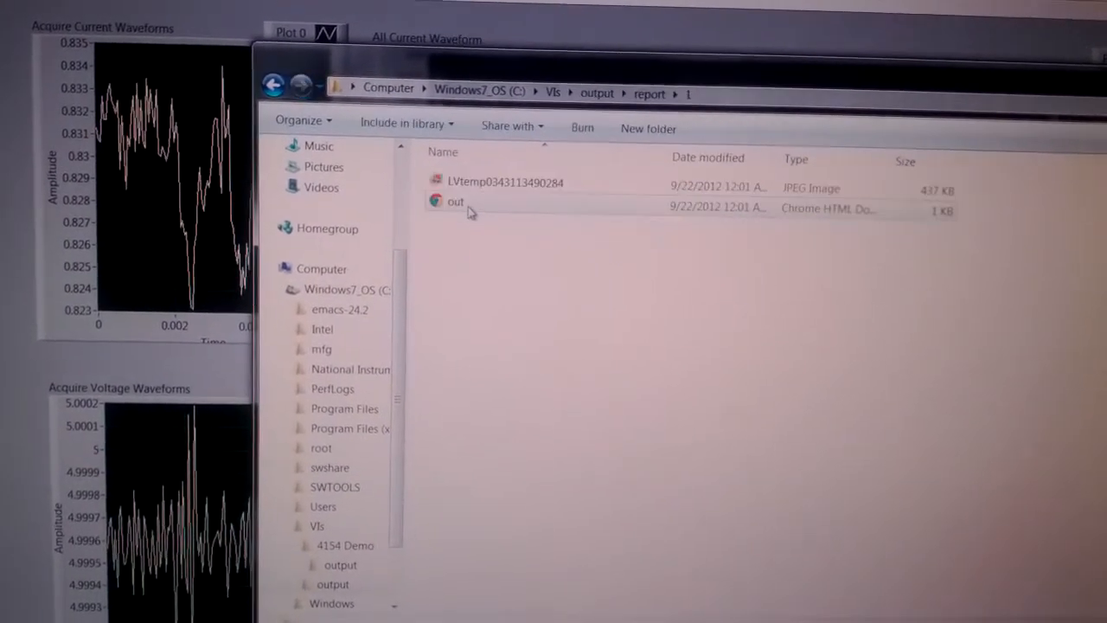
{"action": "double_click", "coordinate": [505, 182]}
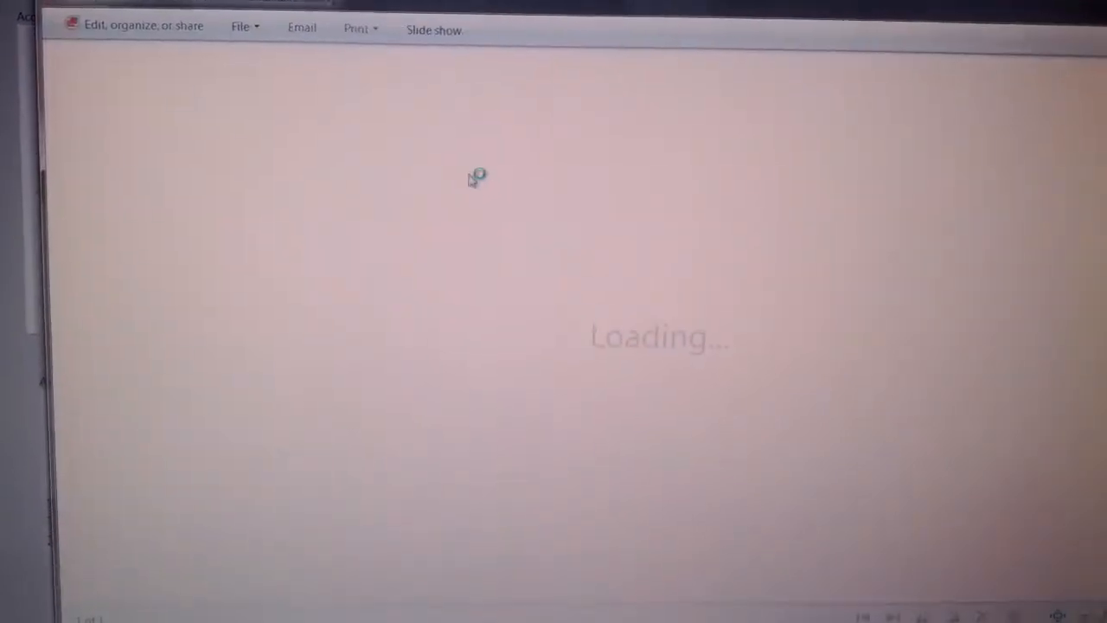